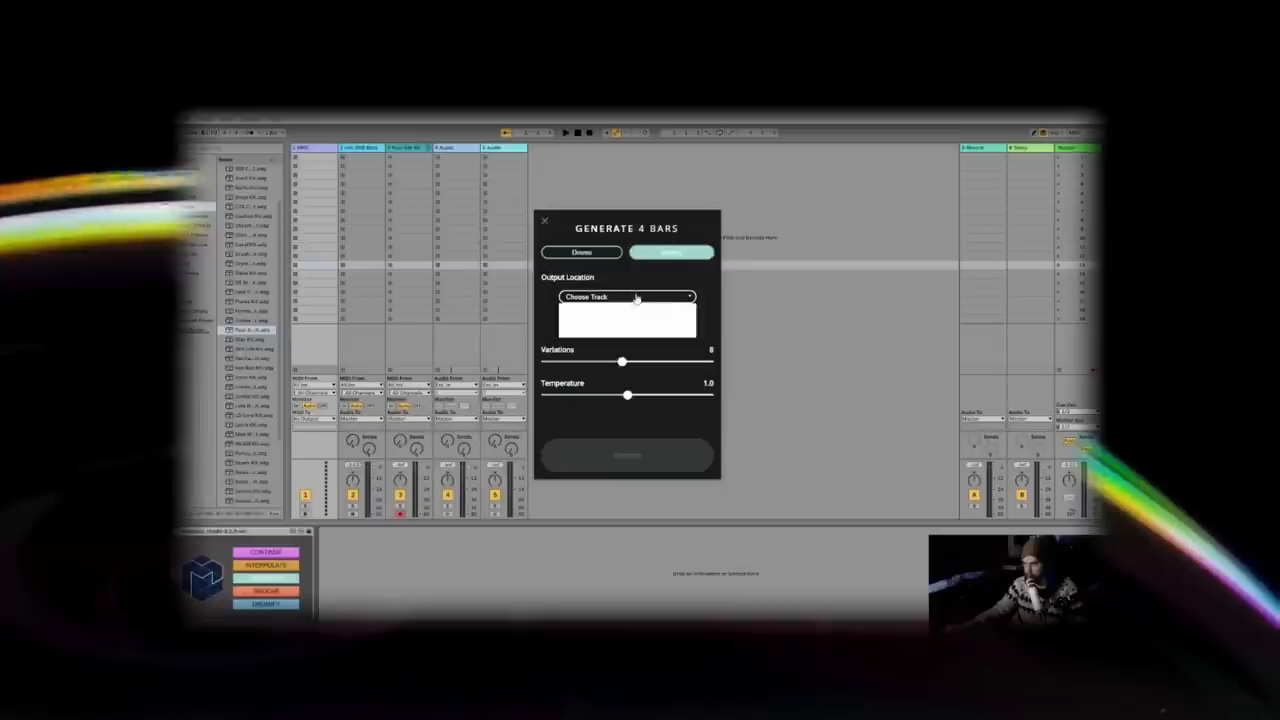
# Open the Output Location 'Choose Track' dropdown in the Generate 4 Bars dialog
pyautogui.click(625, 317)
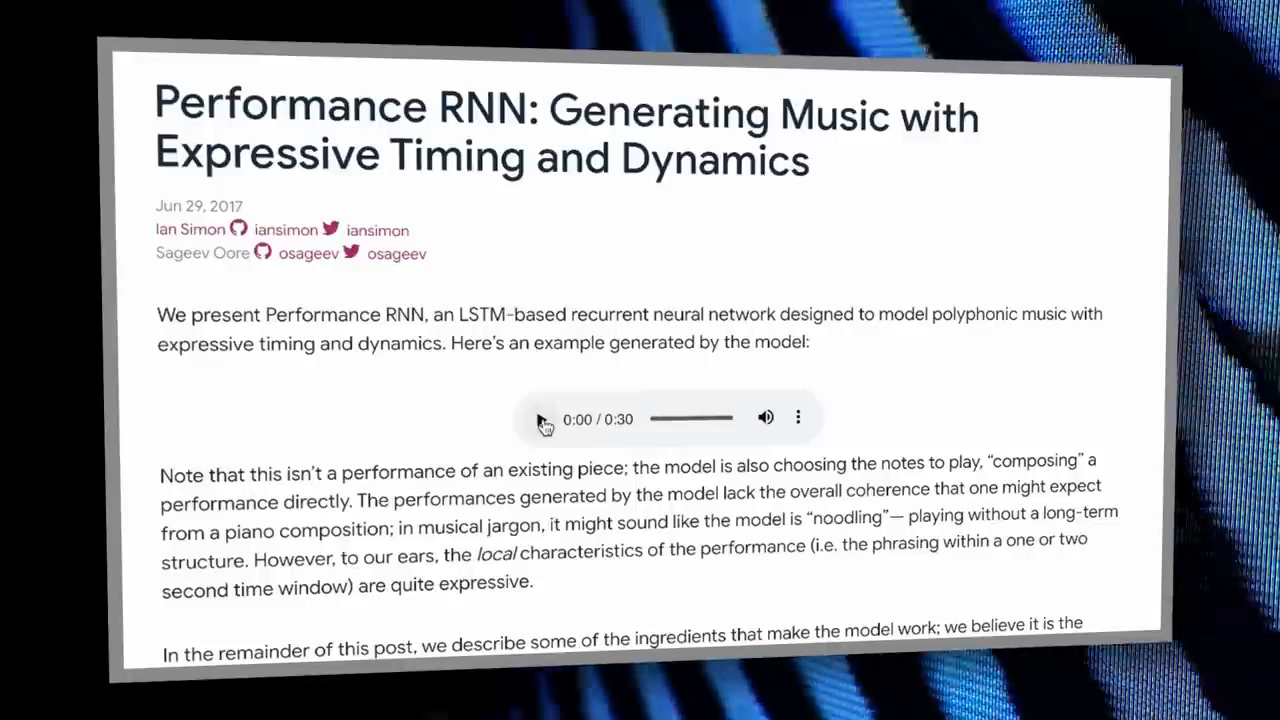
# Play the embedded example audio in the Performance RNN blog post
pyautogui.click(541, 418)
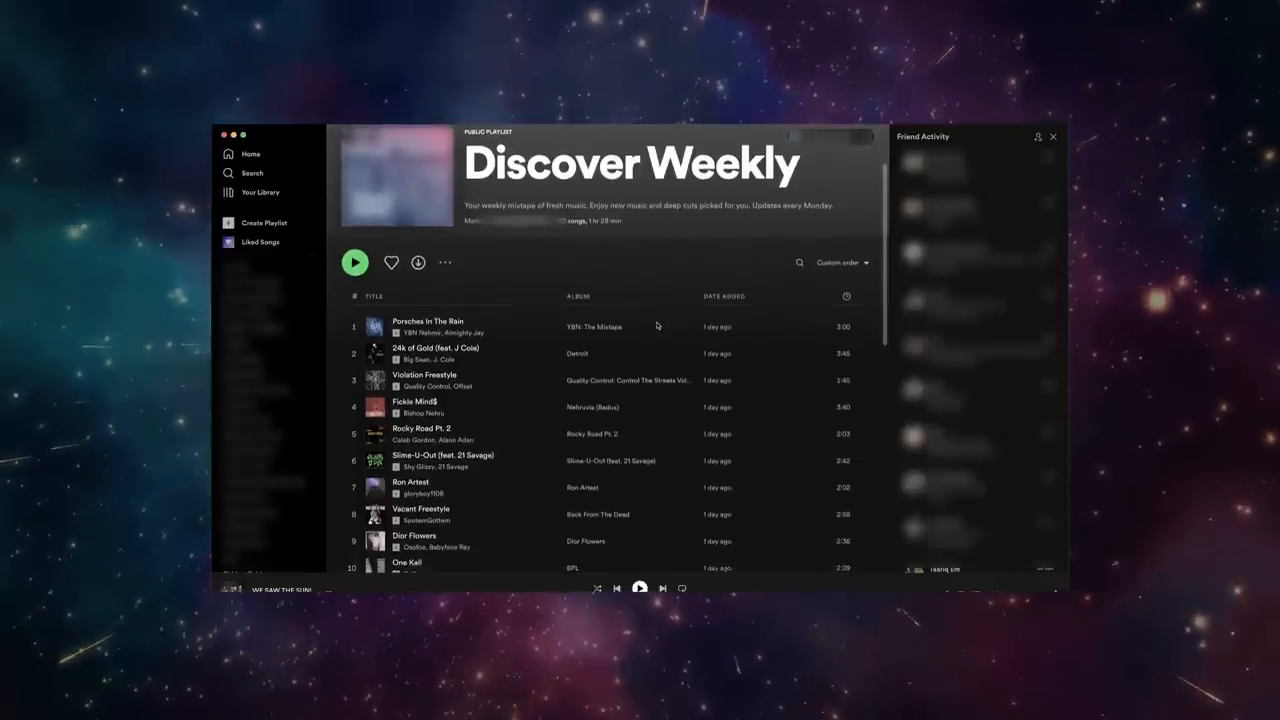
pyautogui.scroll(-3)
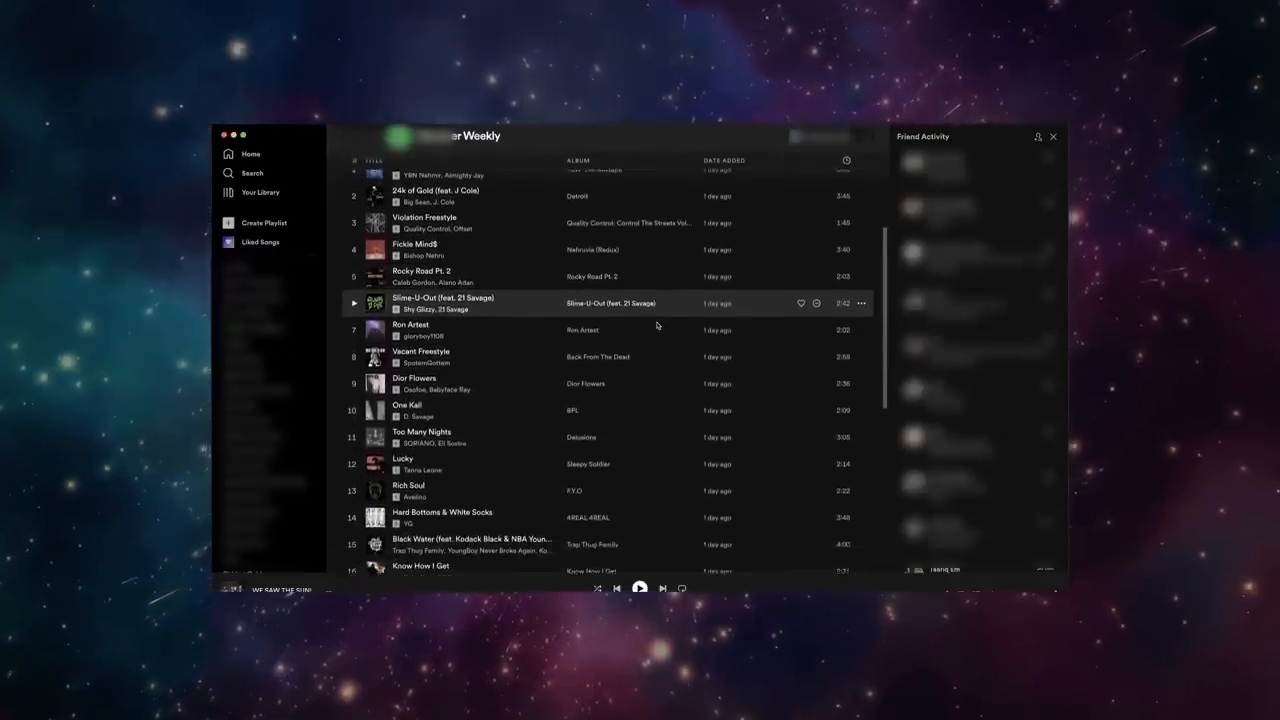
pyautogui.scroll(-3)
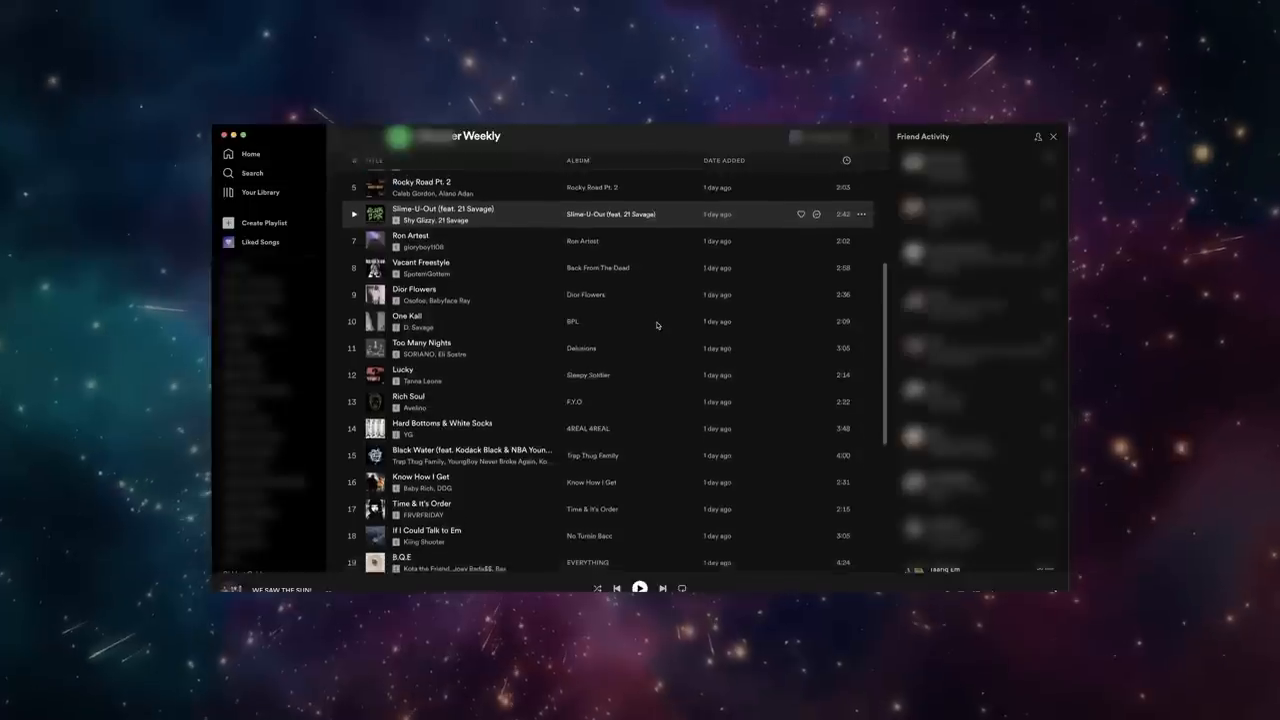
pyautogui.scroll(-3)
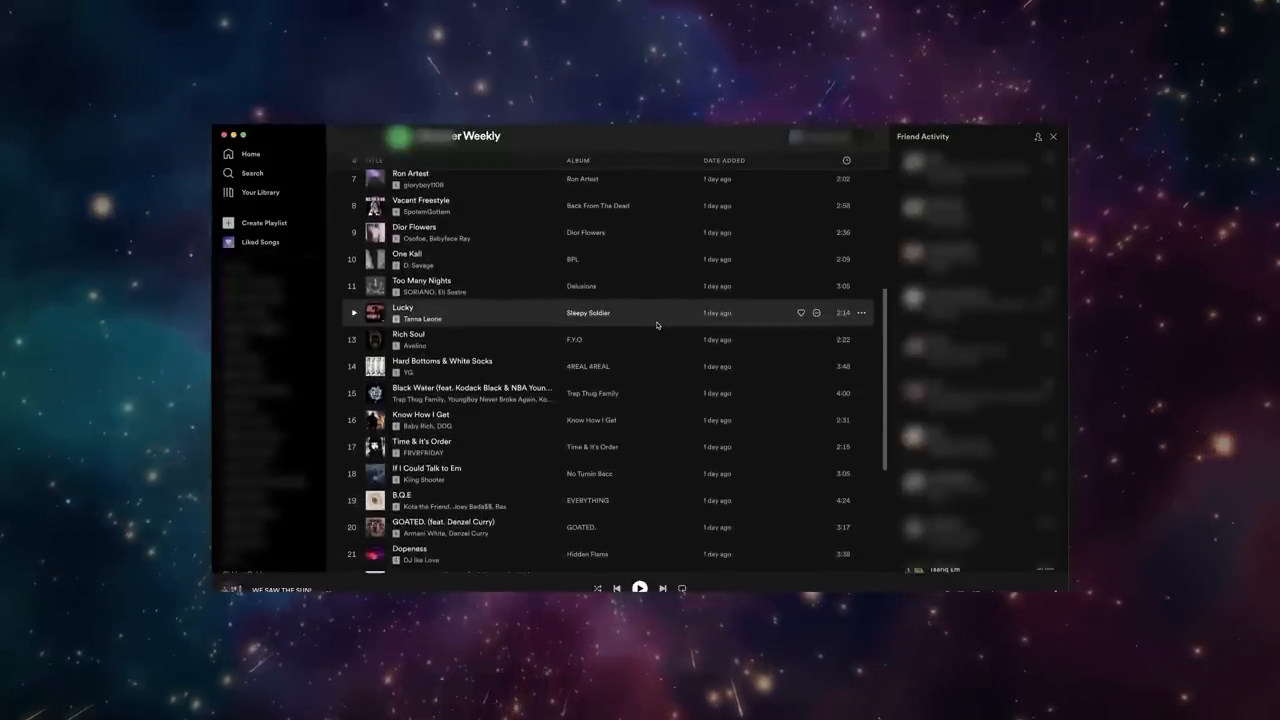
pyautogui.scroll(-3)
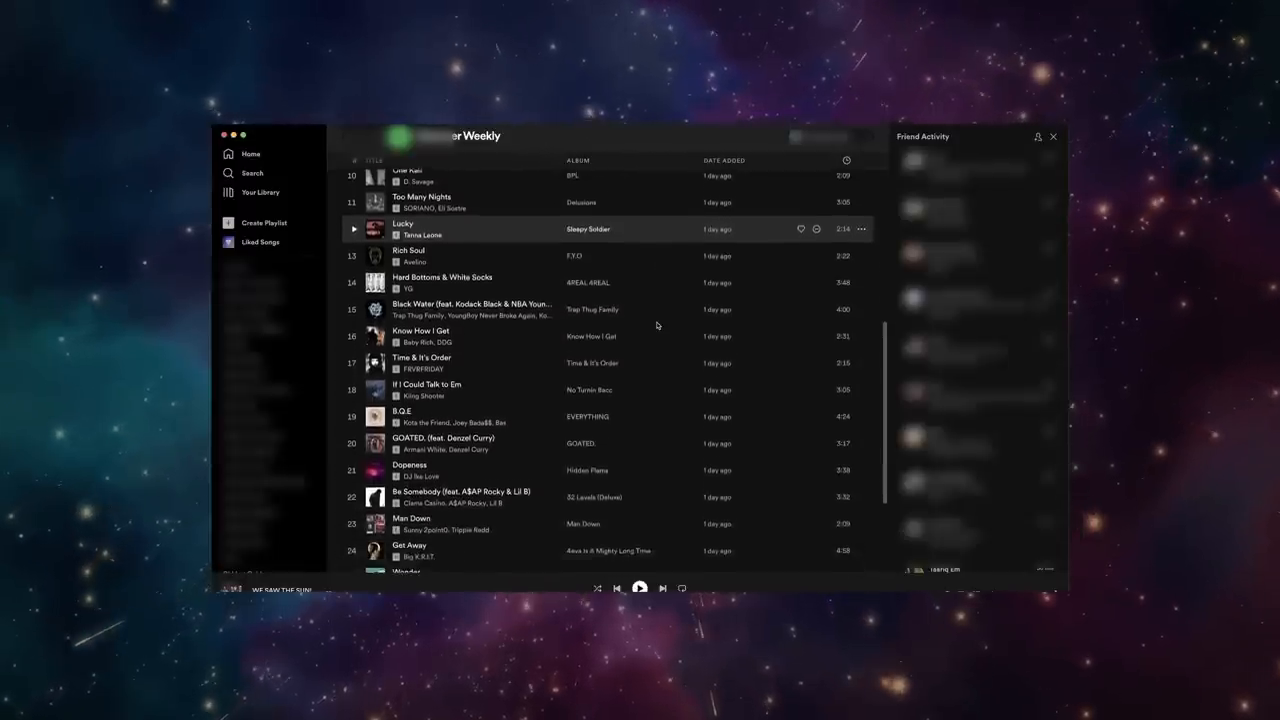
pyautogui.scroll(-3)
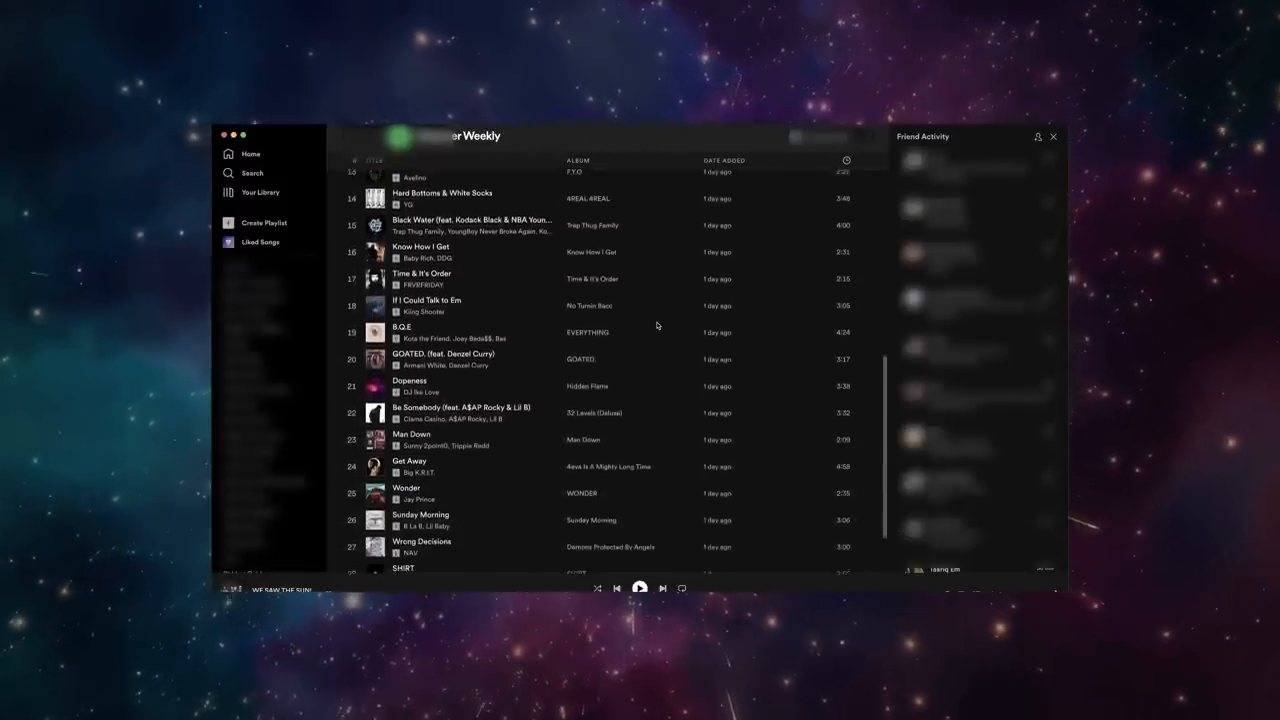
pyautogui.scroll(-3)
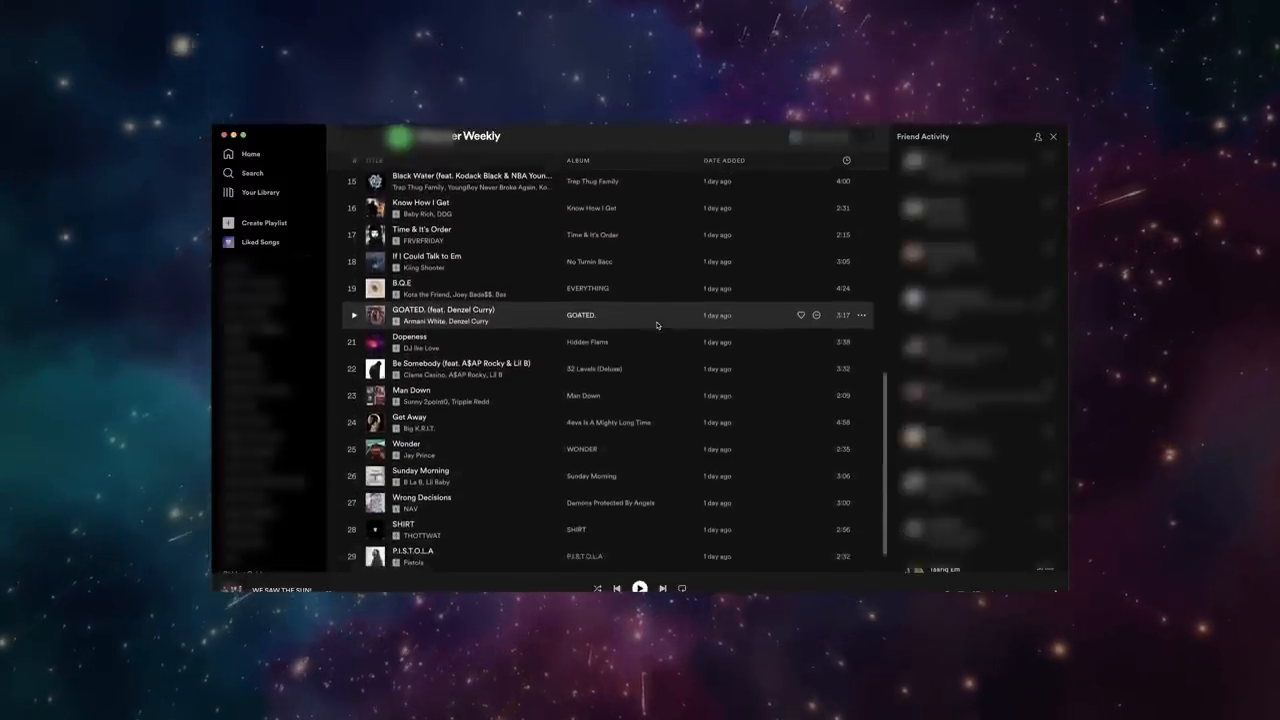